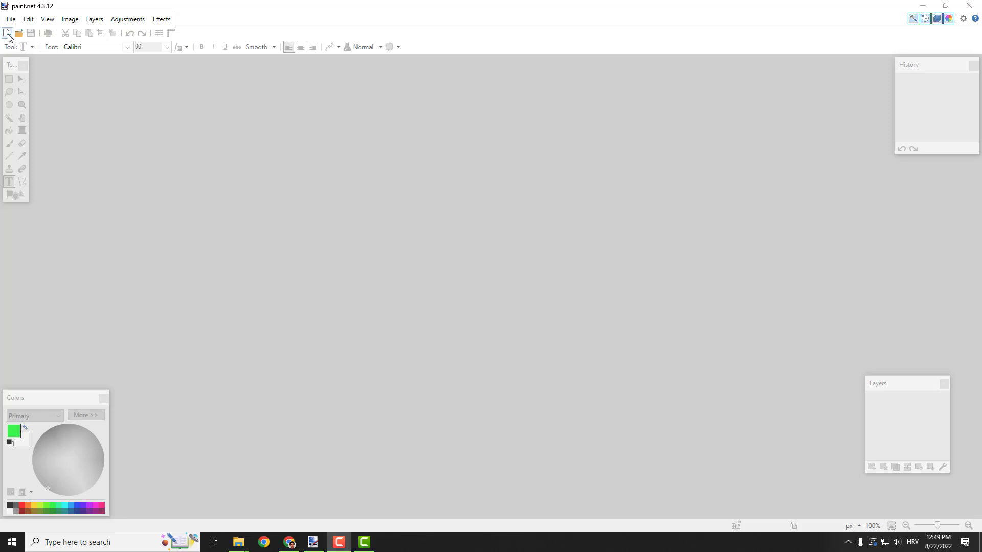
# Create a new 800 × 600 pixel image with a white background
pyautogui.click(7, 32)
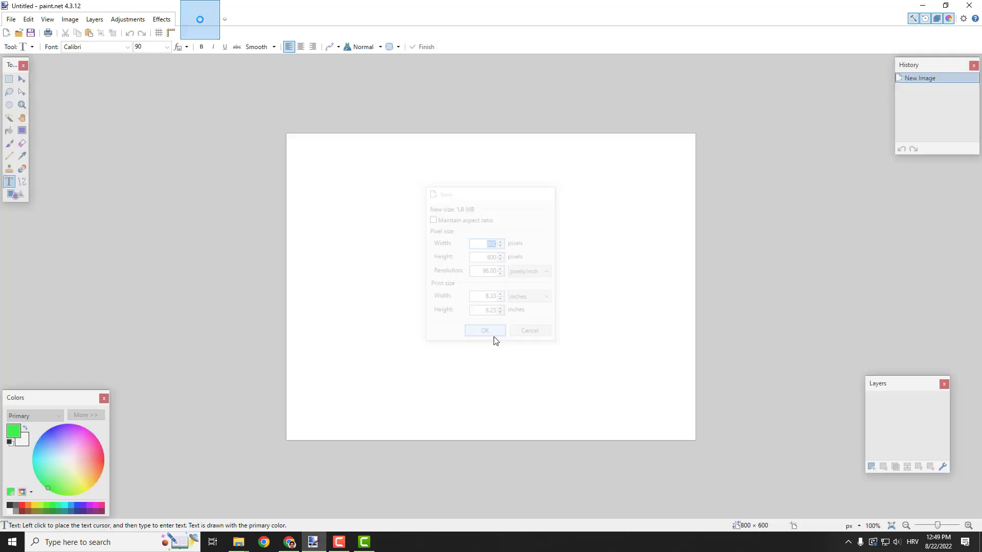
pyautogui.click(485, 331)
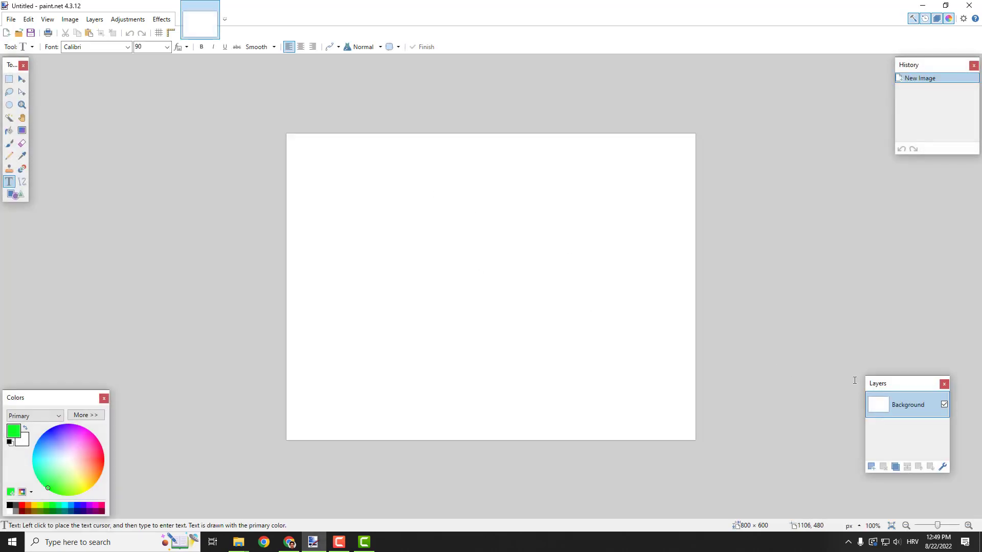
# Duplicate the Background layer and switch to Move Selected Pixels
pyautogui.click(896, 467)
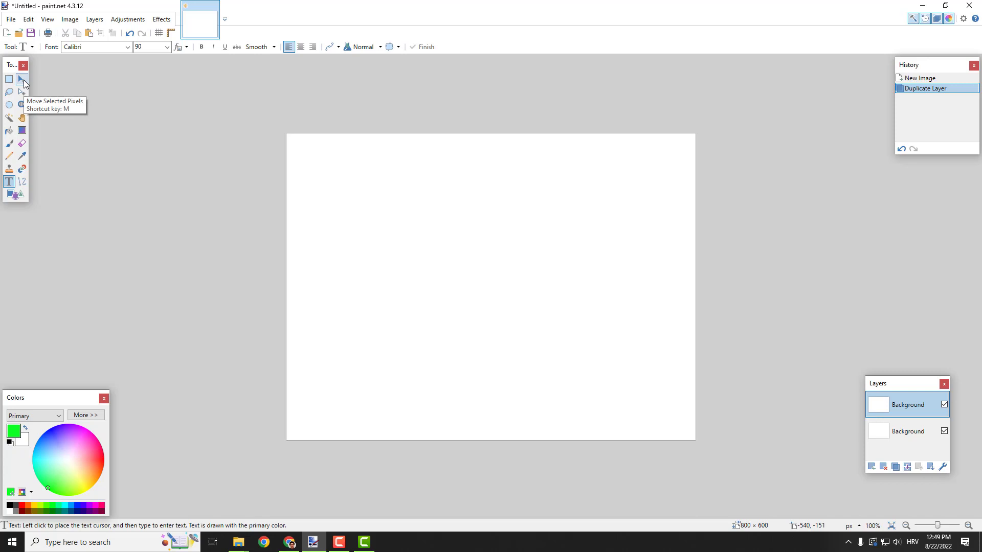
pyautogui.click(22, 80)
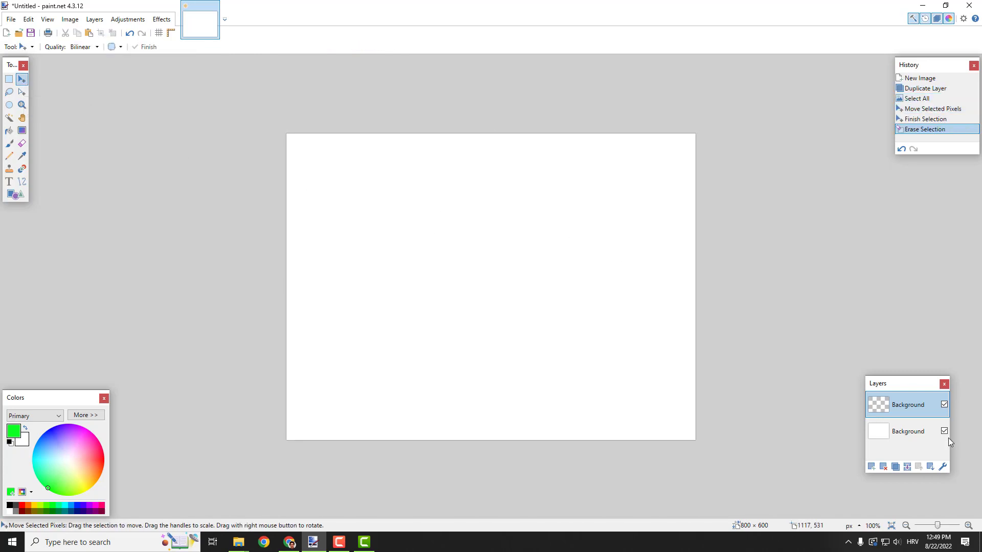
pyautogui.moveTo(876, 413)
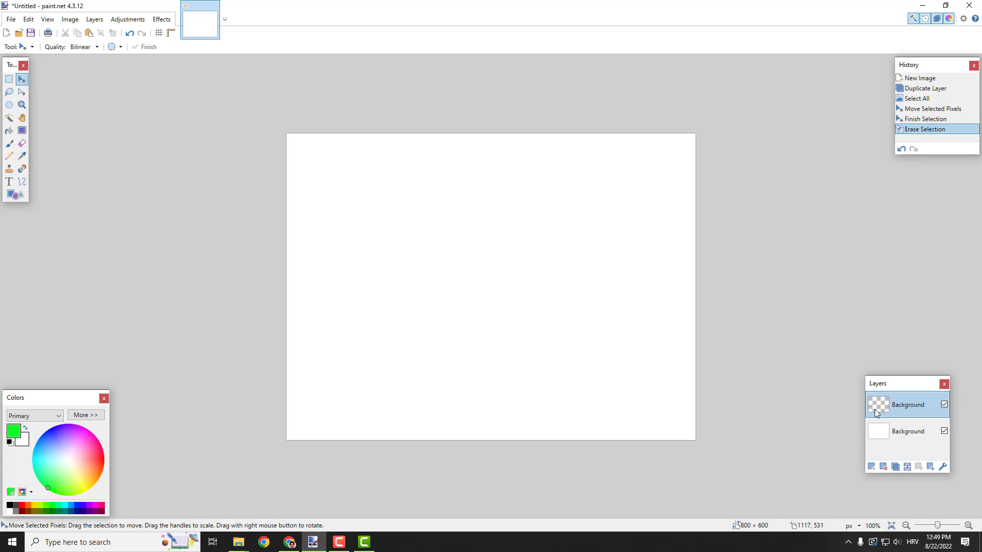
# Select the layers and hide the bottom white Background layer
pyautogui.click(907, 431)
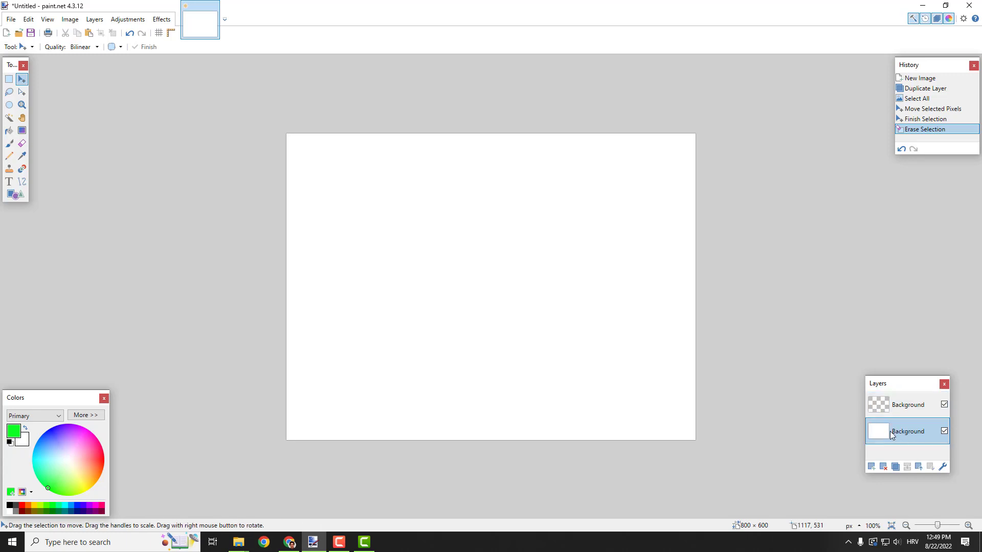
pyautogui.click(945, 430)
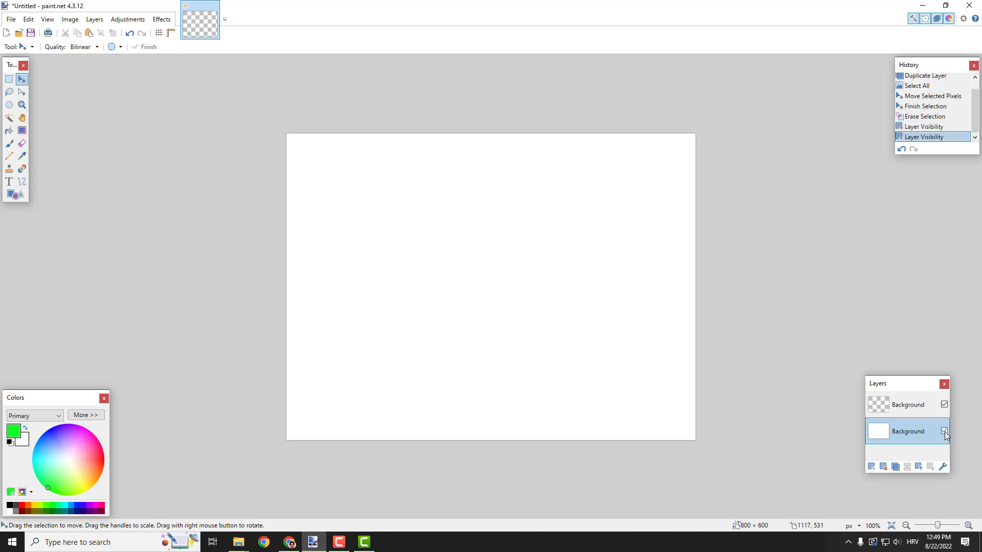
pyautogui.click(906, 404)
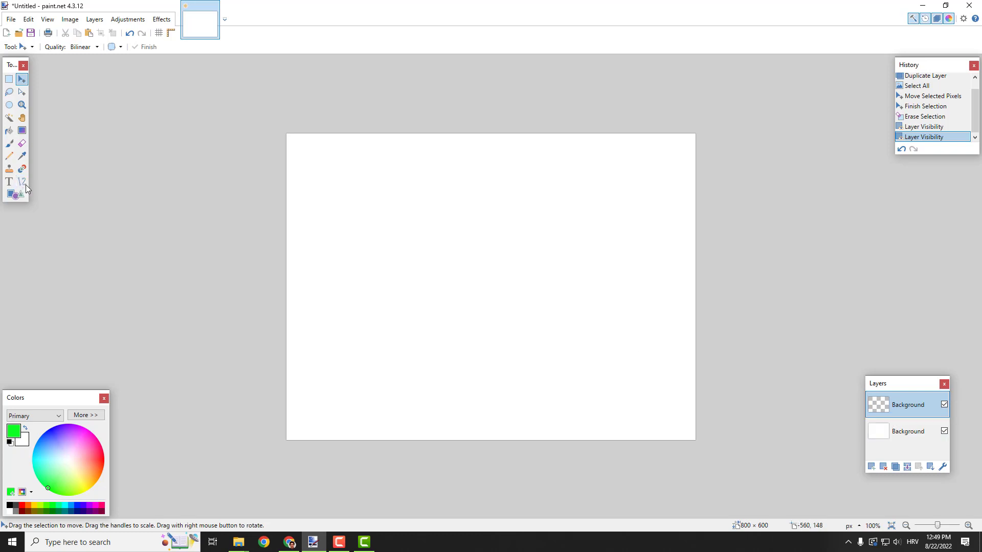
pyautogui.click(944, 432)
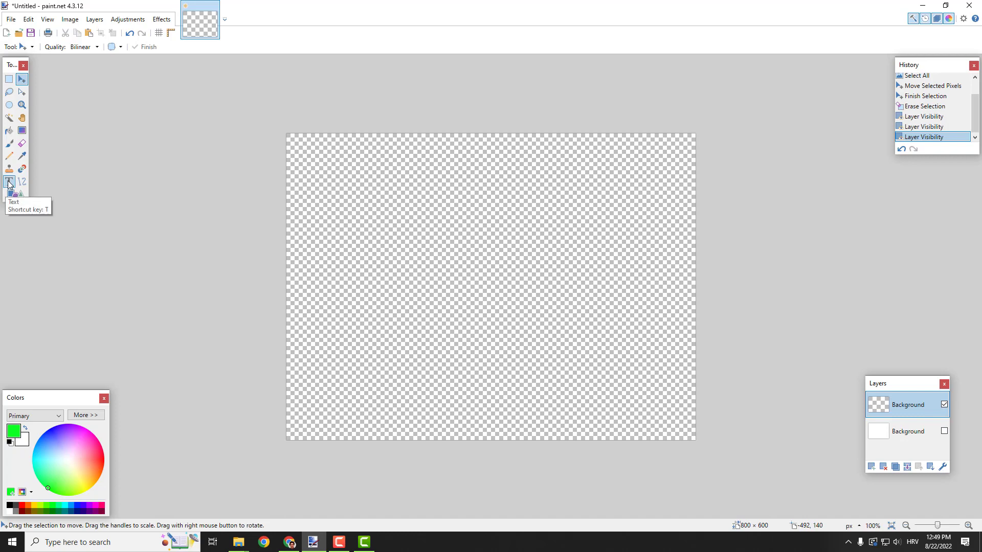
# Write the green text 'drop shdw' on the transparent top layer
pyautogui.click(9, 182)
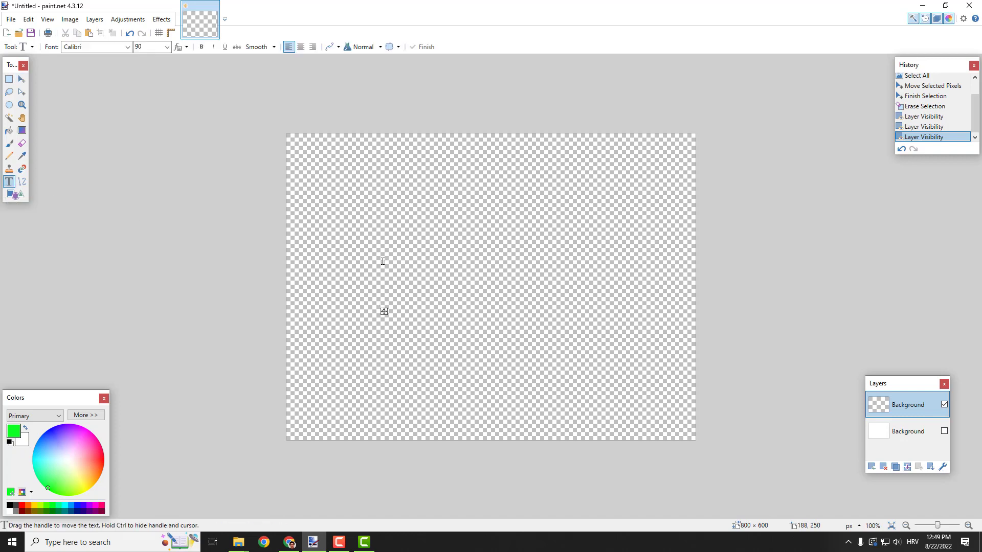
pyautogui.write('drop shd')
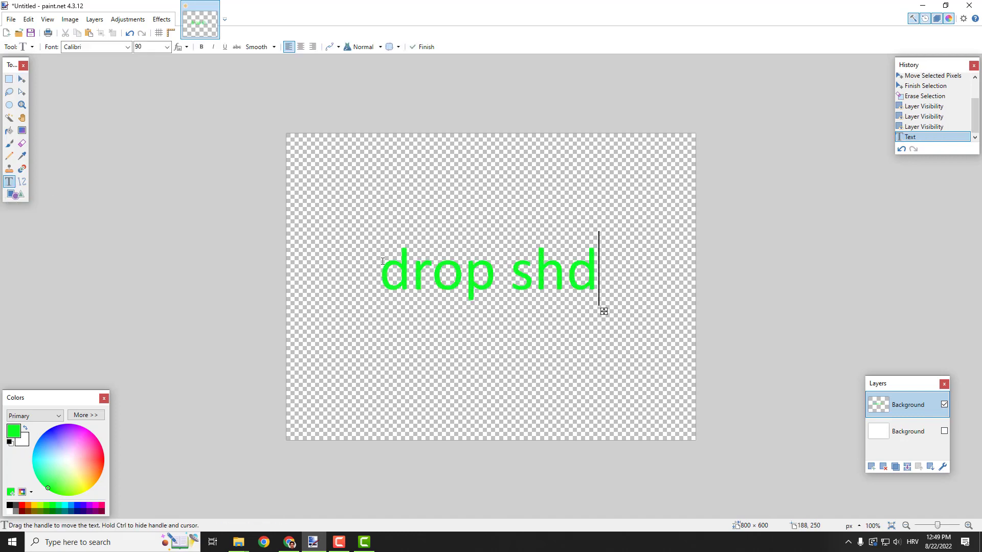
pyautogui.write('w')
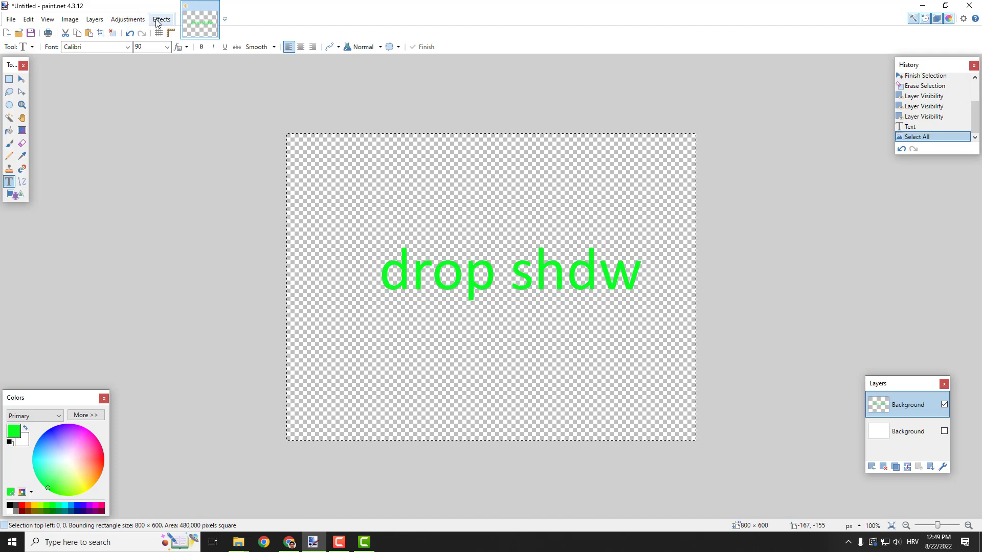
# Browse Effects > Photo without applying Glow, and show the white Background layer again
pyautogui.click(161, 19)
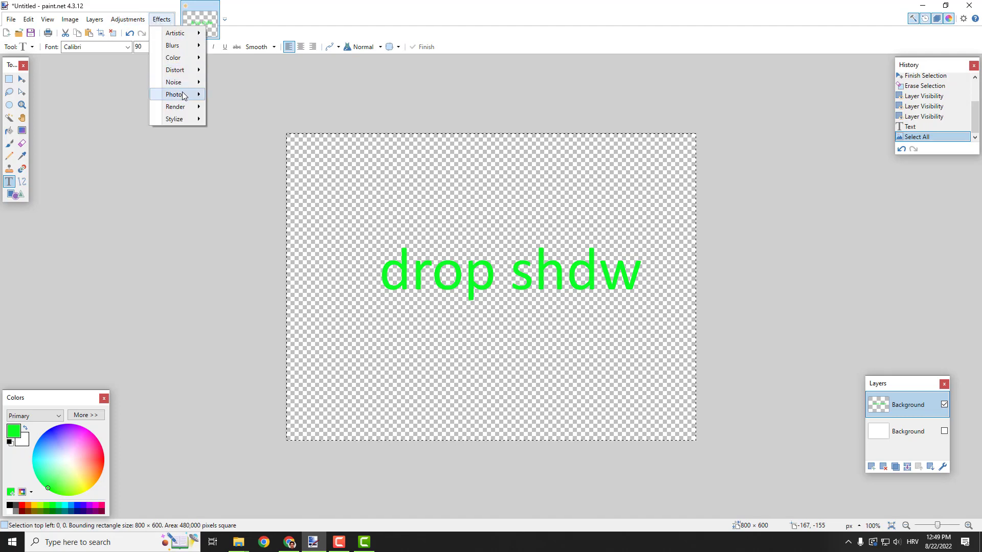
pyautogui.click(175, 95)
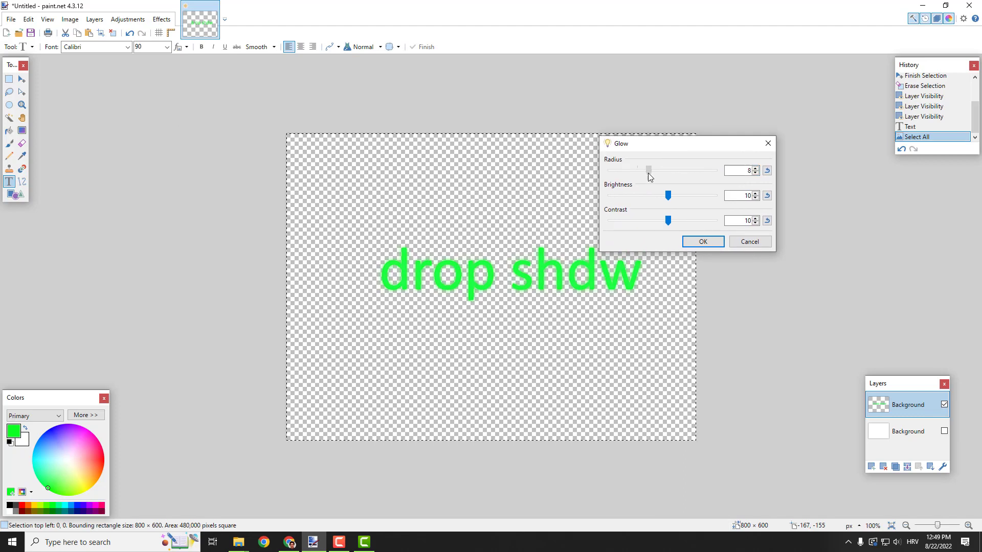
pyautogui.click(702, 242)
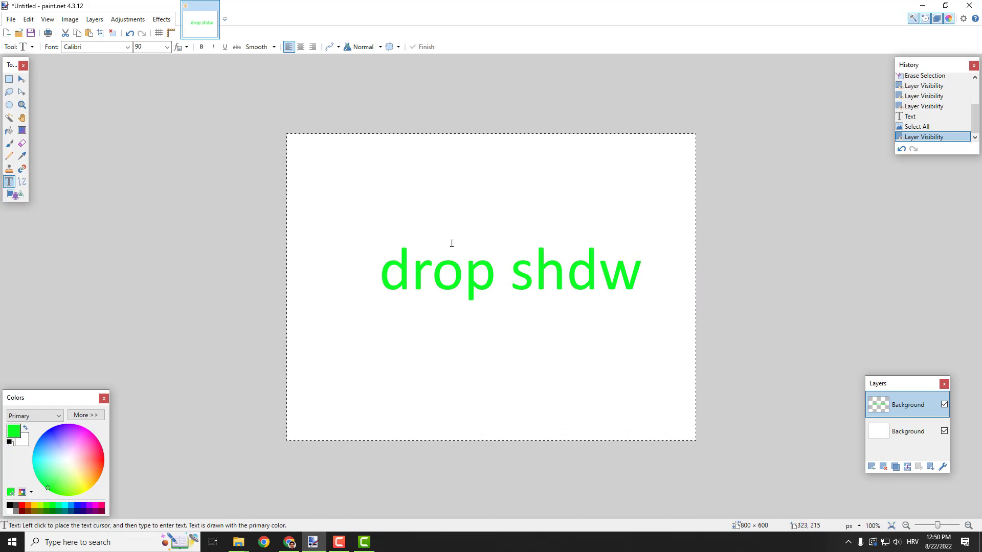
# Apply Photo > Glow with radius 6, brightness -100 and contrast 100
pyautogui.click(162, 19)
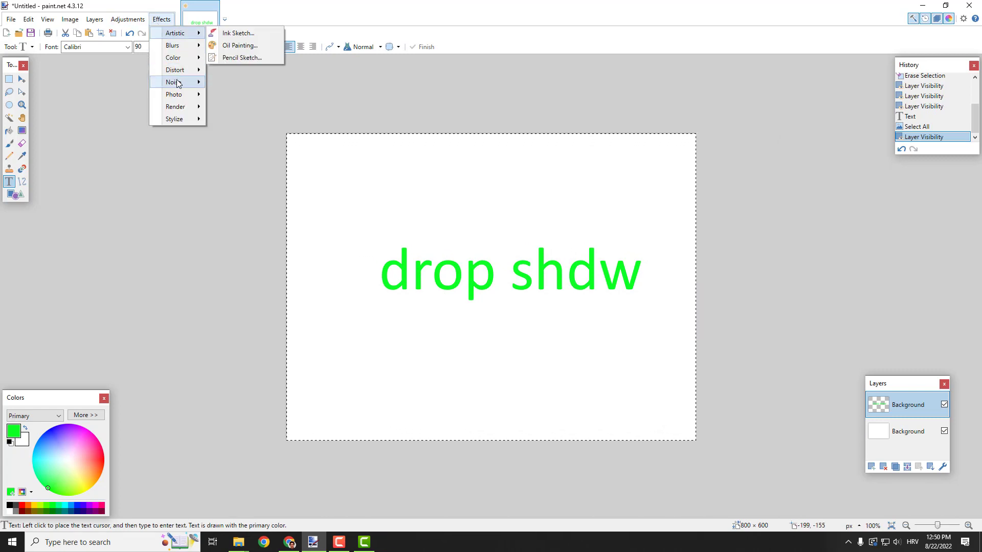
pyautogui.click(261, 100)
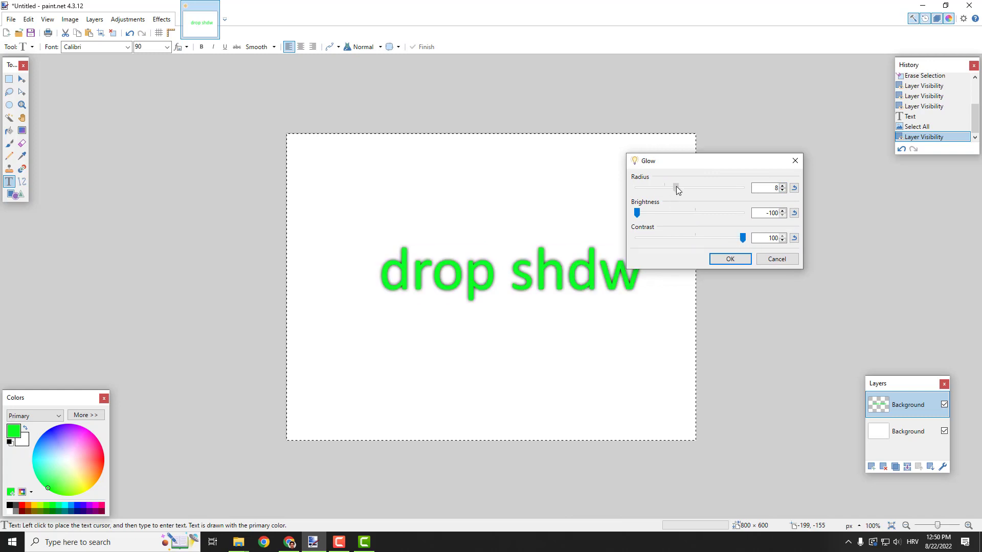
pyautogui.moveTo(676, 188); pyautogui.dragTo(665, 188)
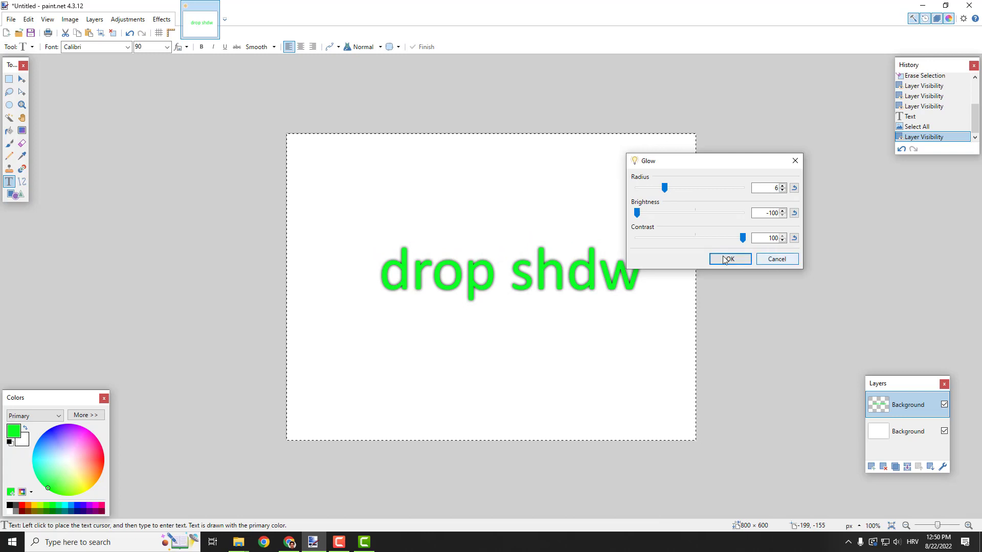
pyautogui.click(729, 259)
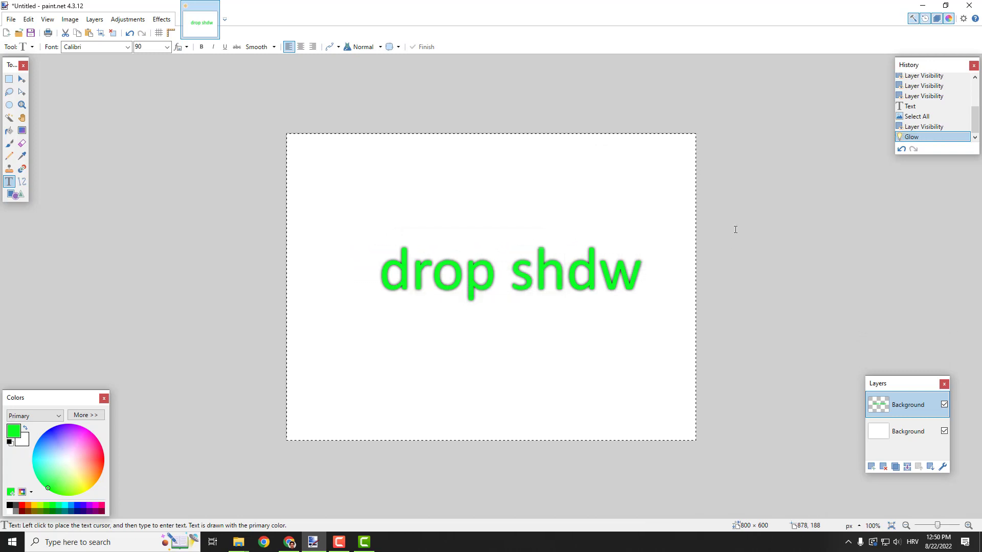